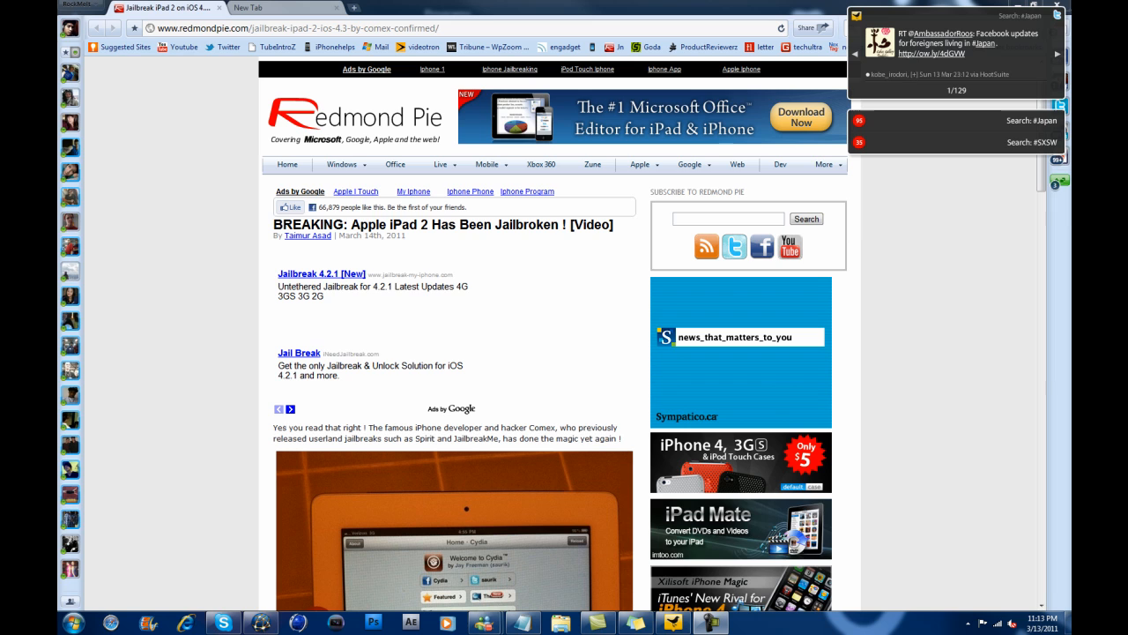
mouse_move(554, 428)
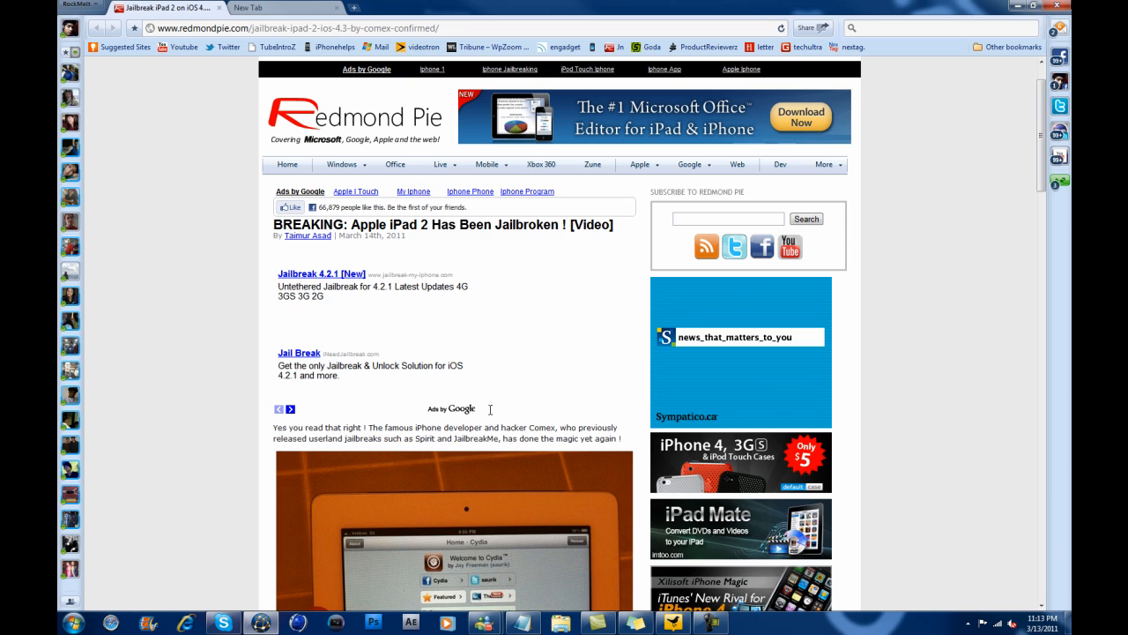
mouse_move(487, 336)
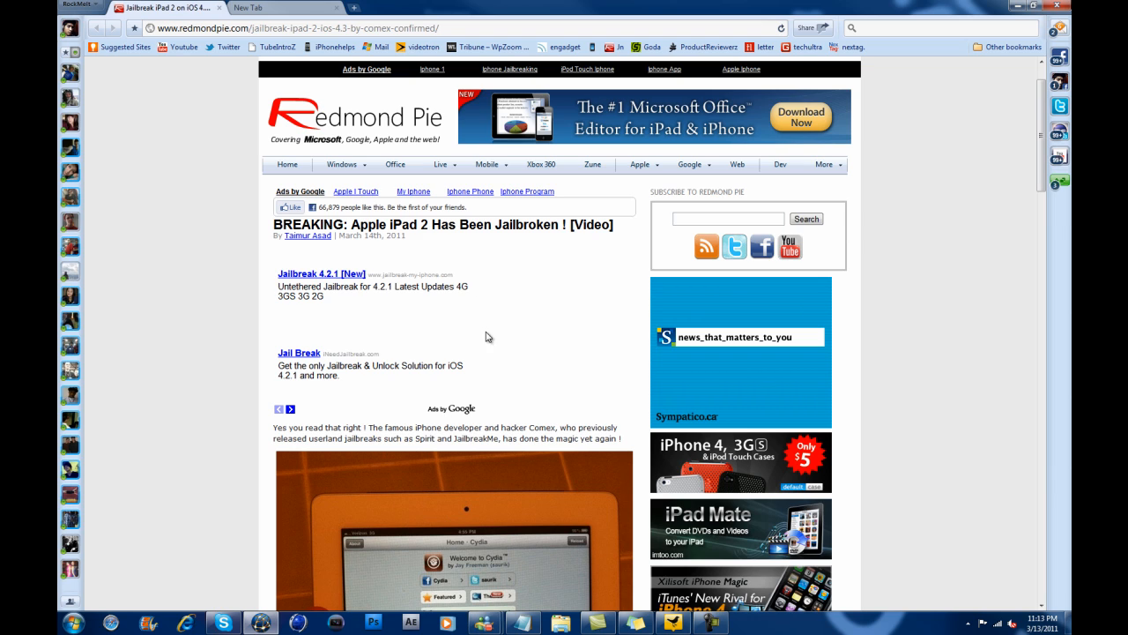
mouse_move(493, 331)
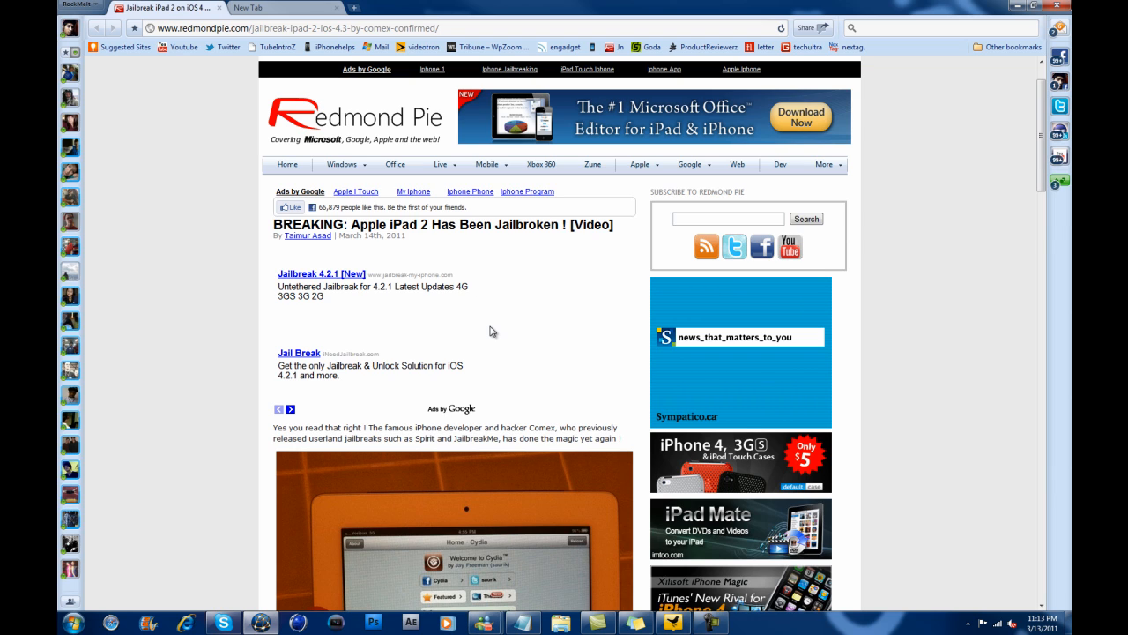
- Scroll the jailbreak article past the quoted tweets and 'no ETA' note to the embedded video
scroll("down", 3)
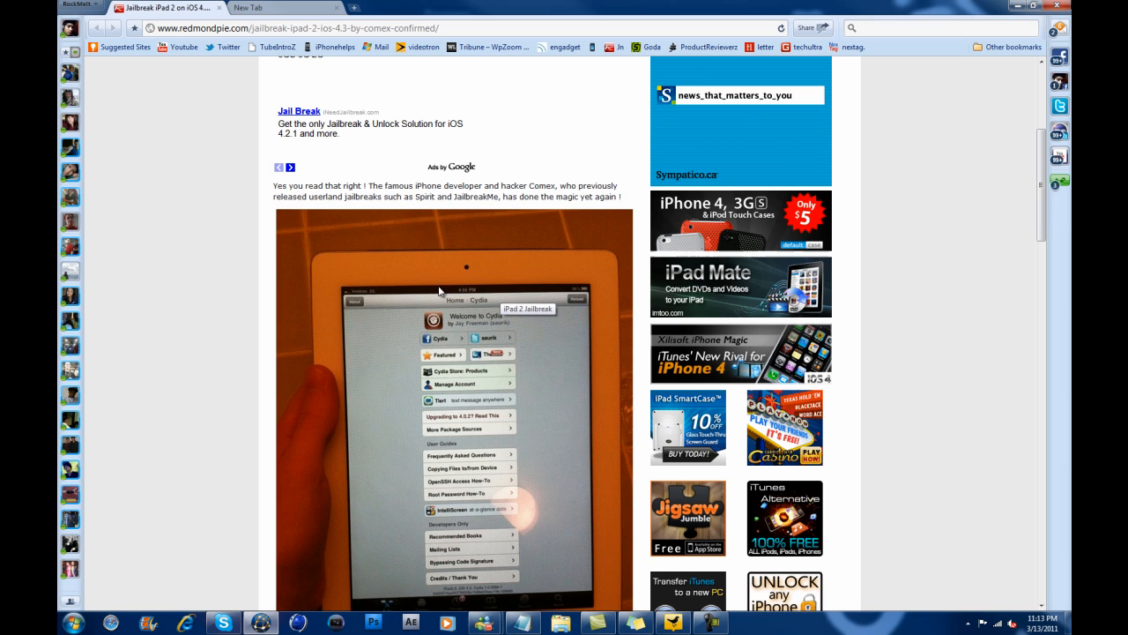
scroll("down", 3)
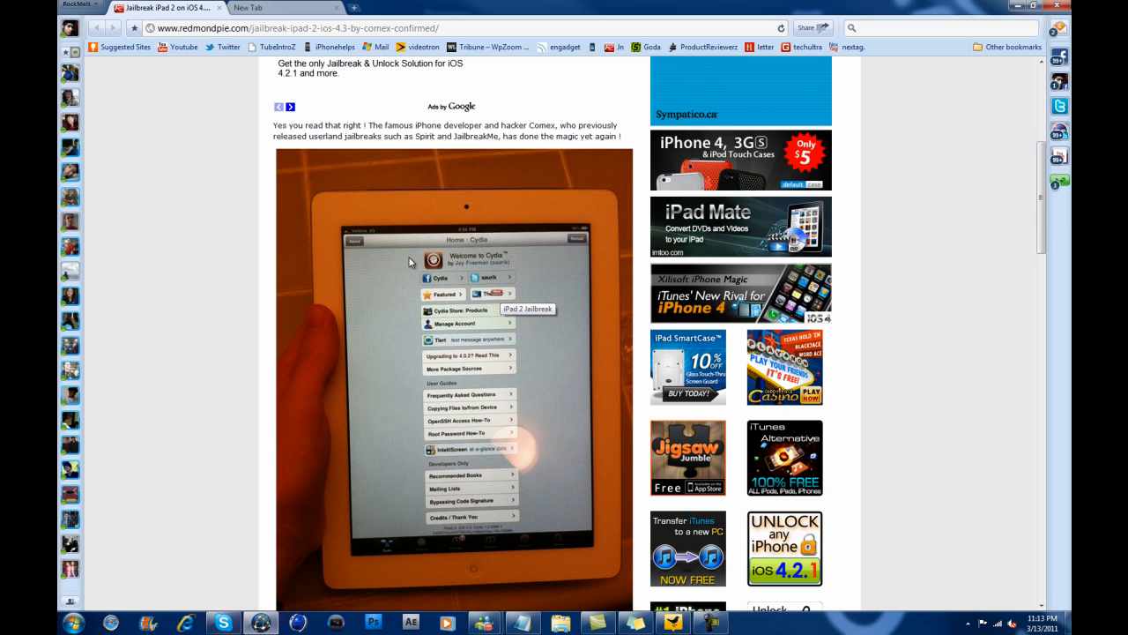
scroll("down", 3)
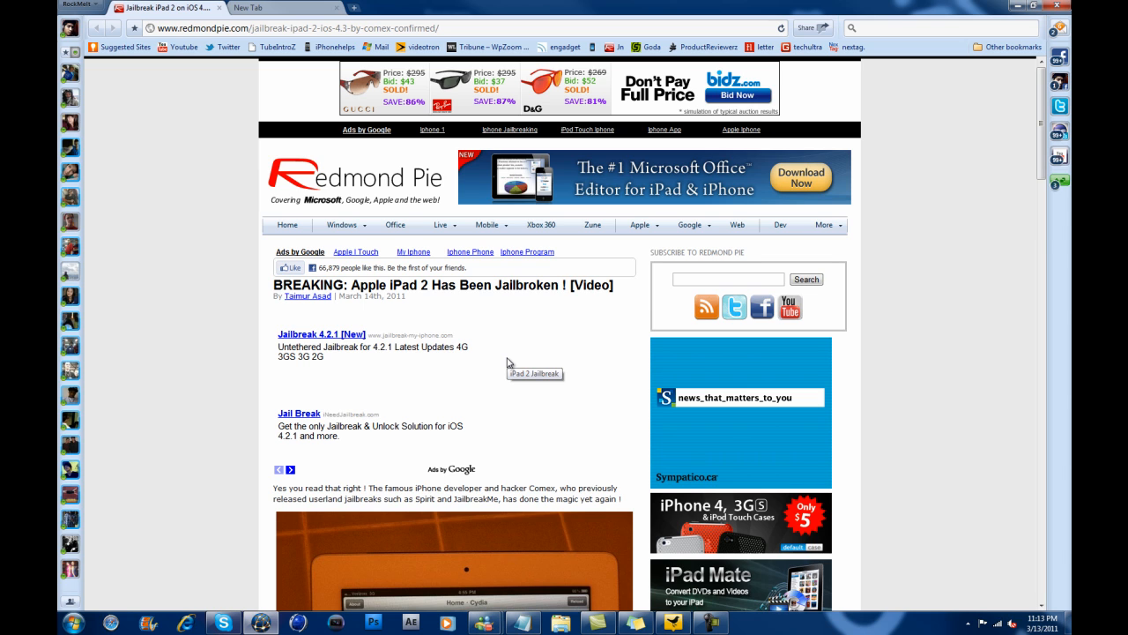
scroll("down", 3)
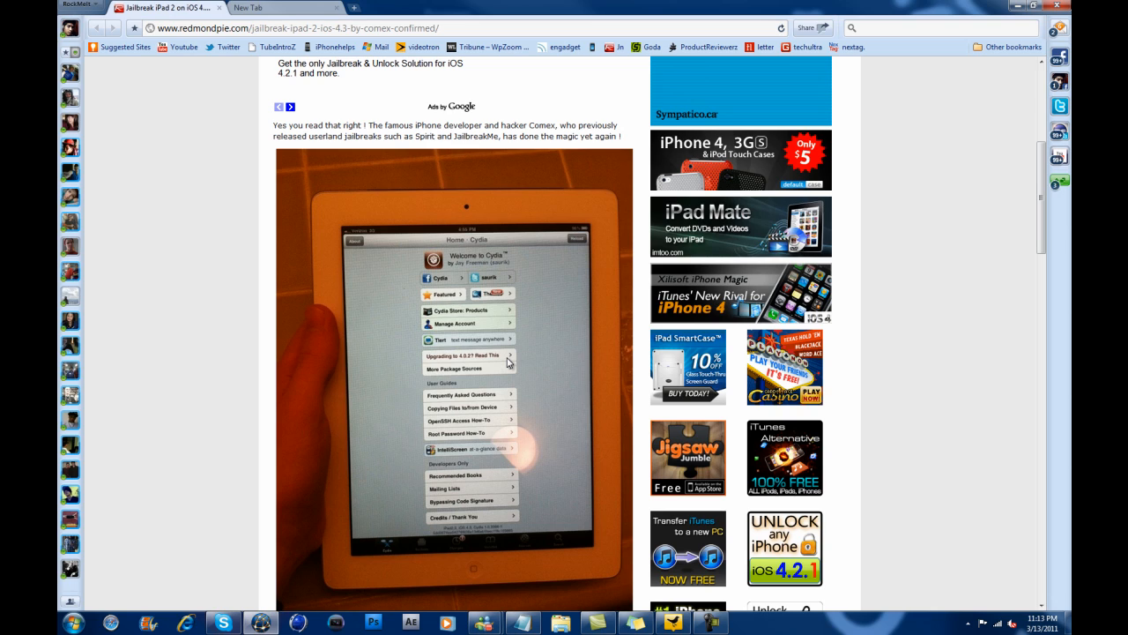
scroll("down", 3)
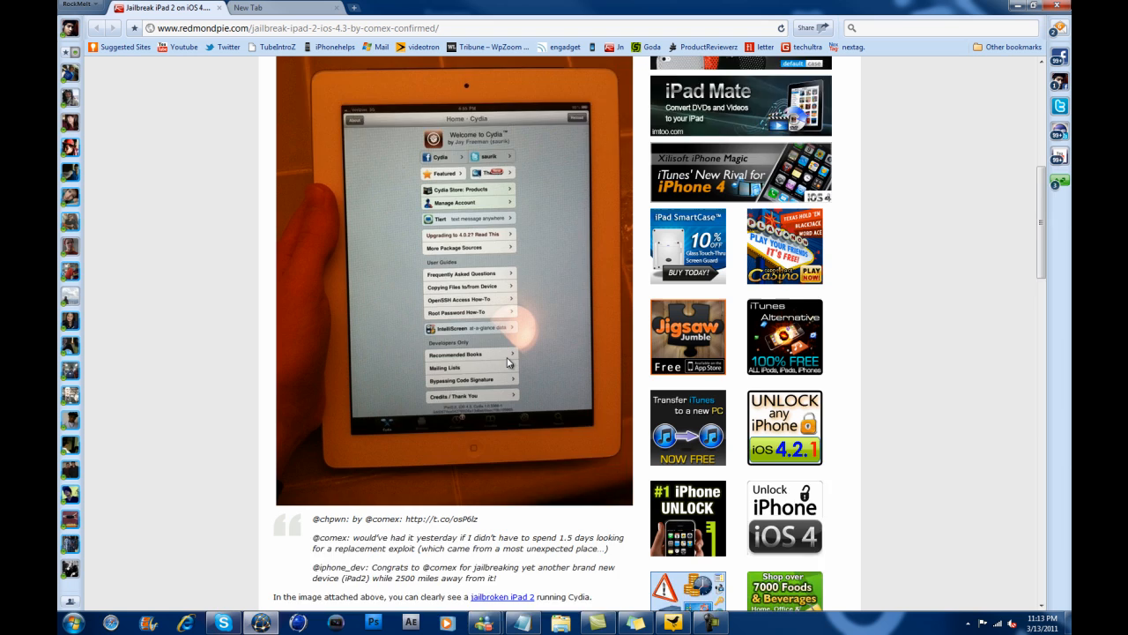
scroll("down", 3)
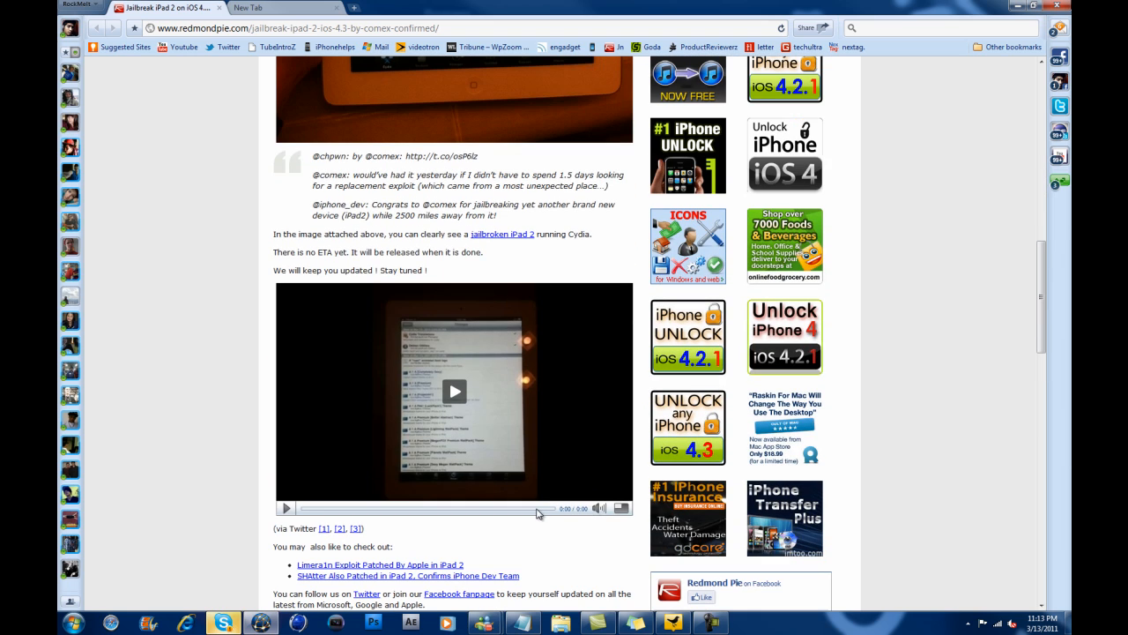
- Play the ten-second jailbreak clip, then rewind it to the beginning
left_click(453, 391)
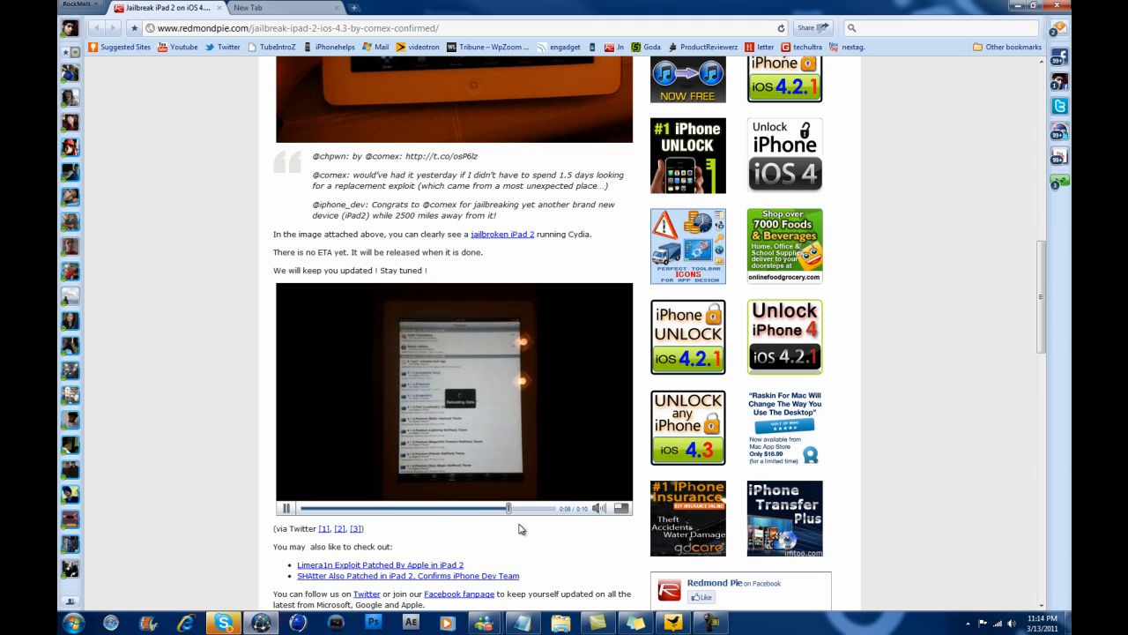
left_click(285, 507)
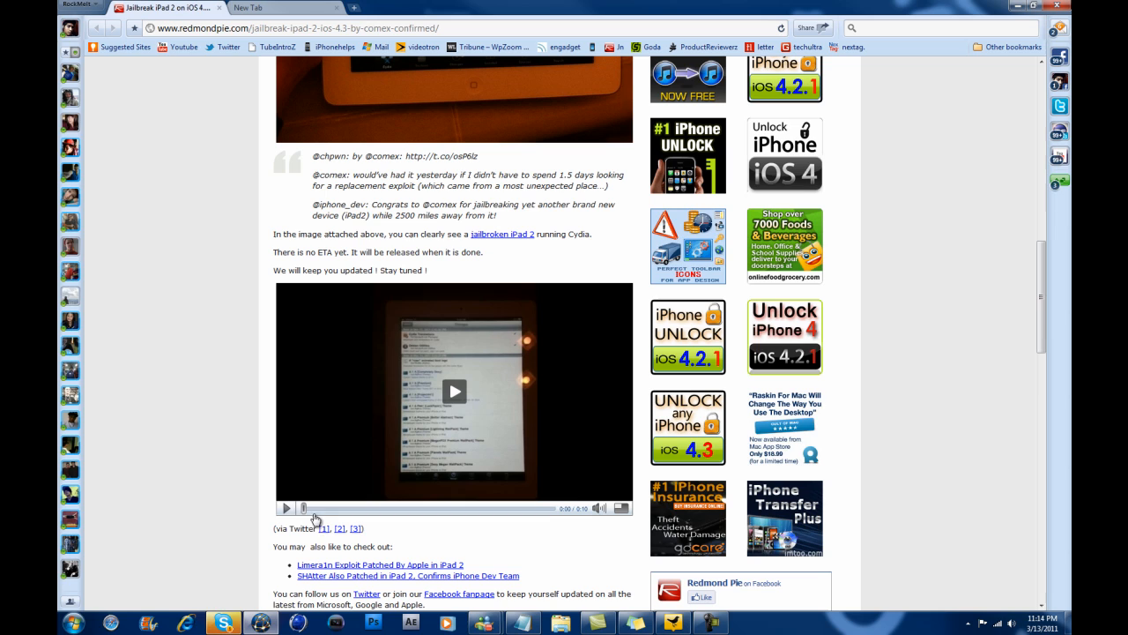